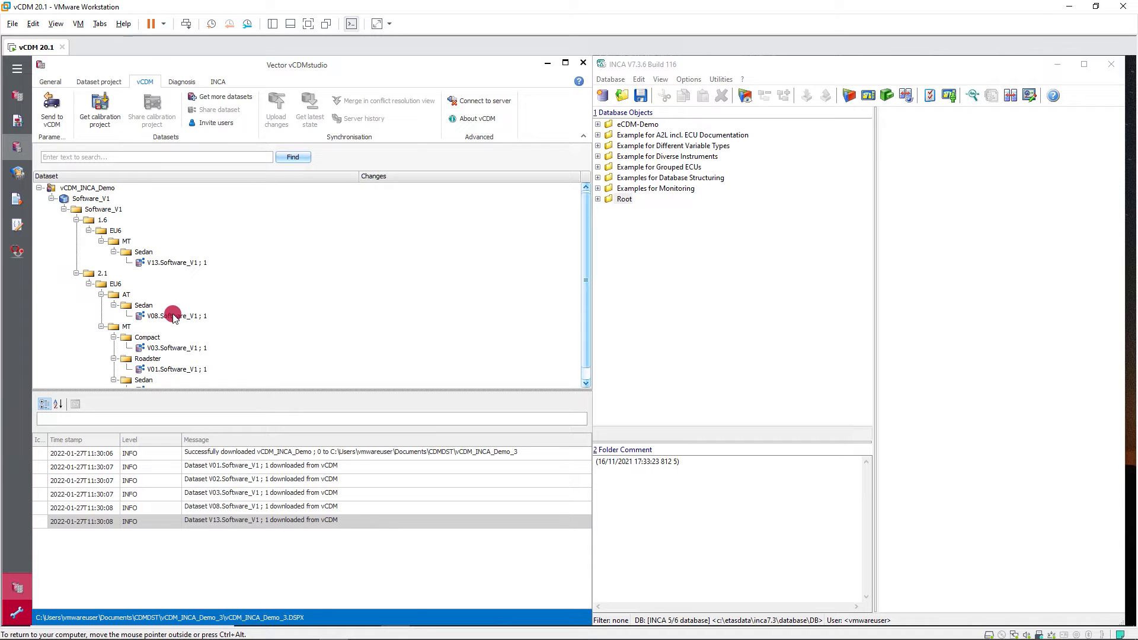
- Select the V08, V13 and V03 datasets under AT Sedan and show the INCA commands
click(176, 317)
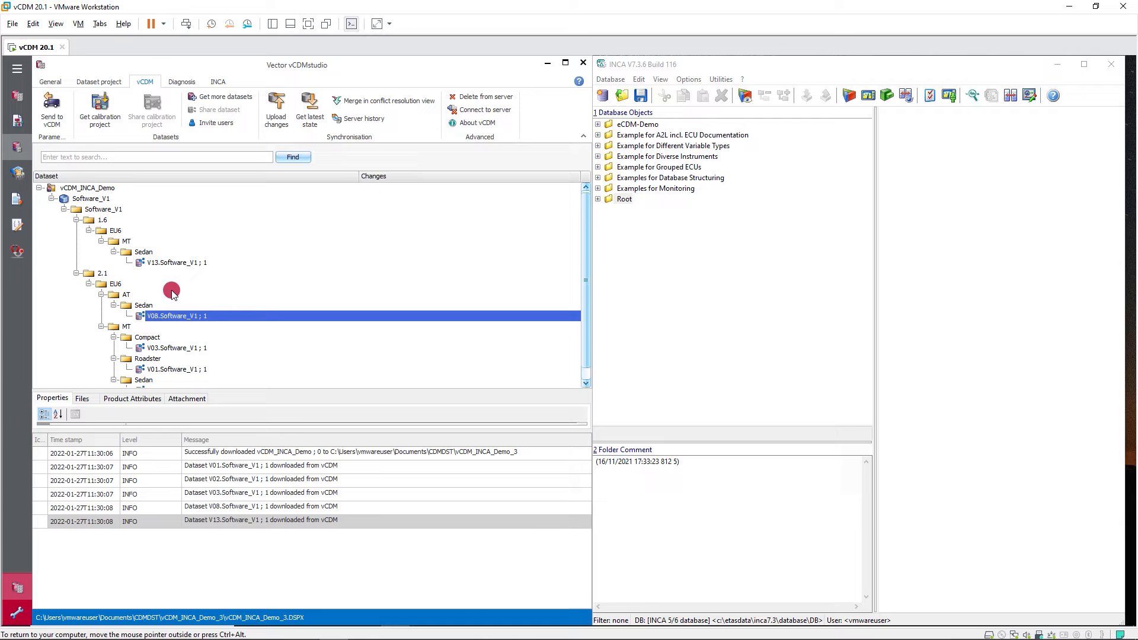
click(176, 348)
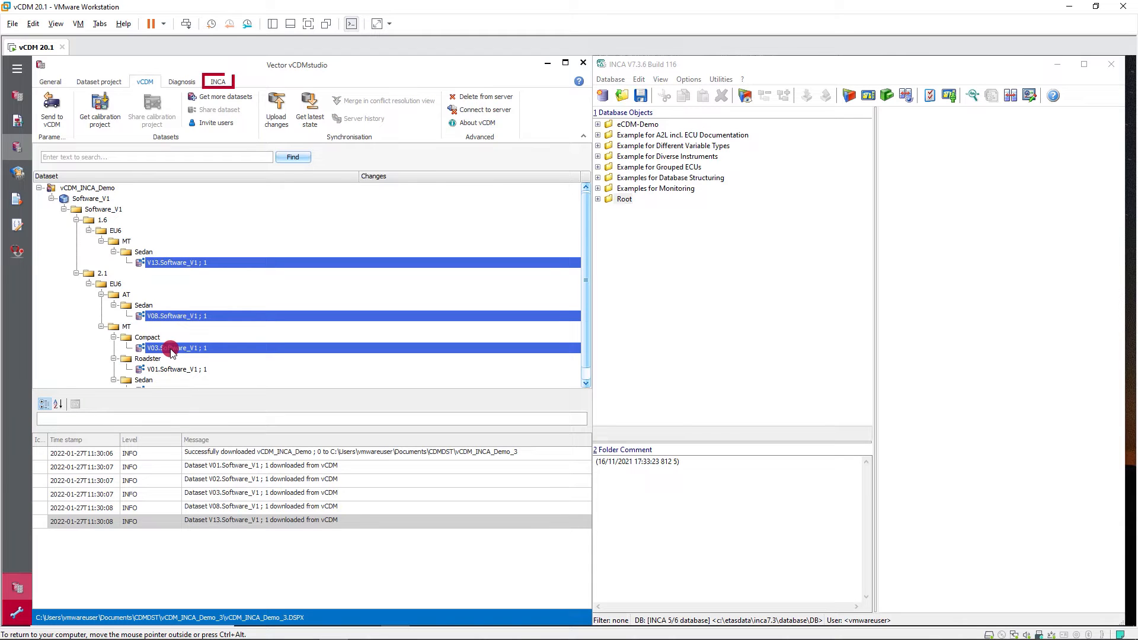
click(218, 81)
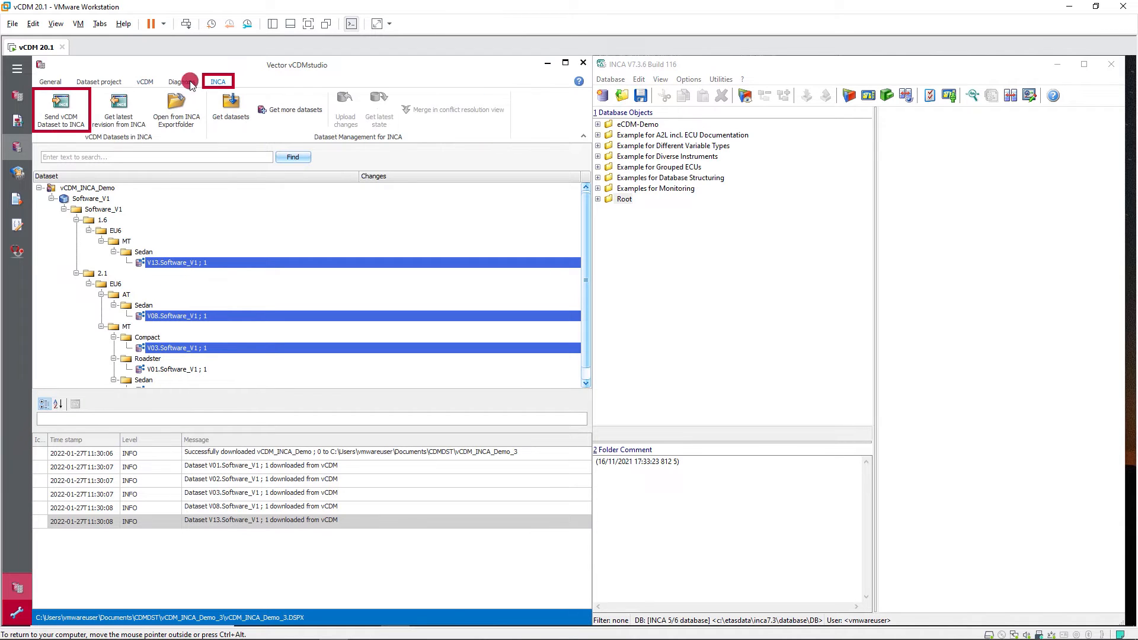
- Send V13, V08 and V03 to INCA and expand Software_V1's 2.1, AT and MT folders
click(60, 109)
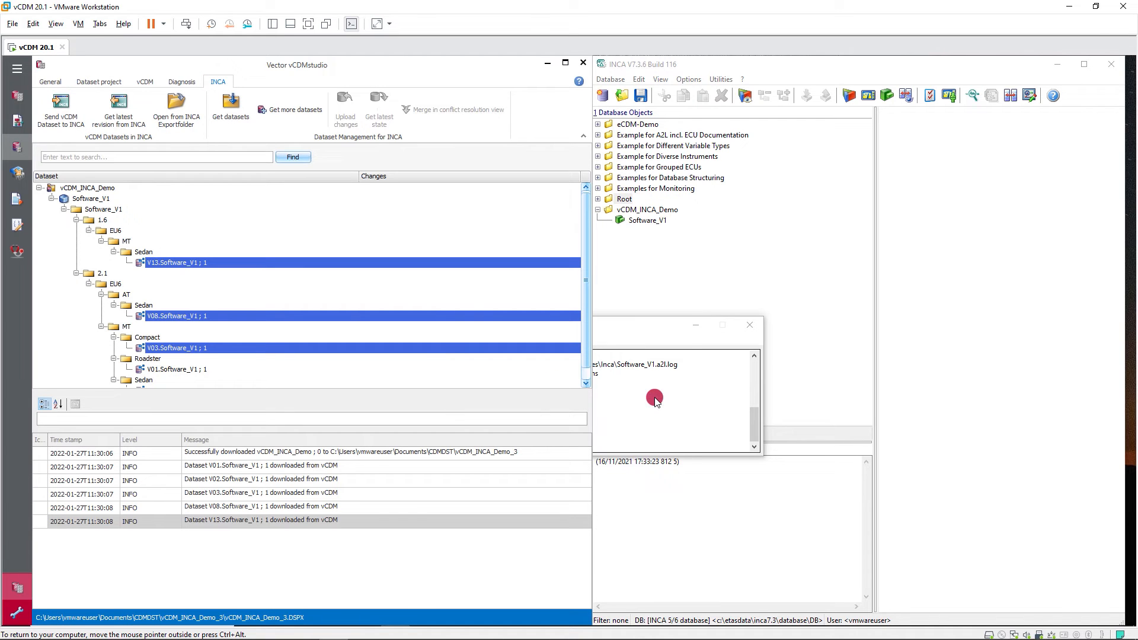
click(647, 220)
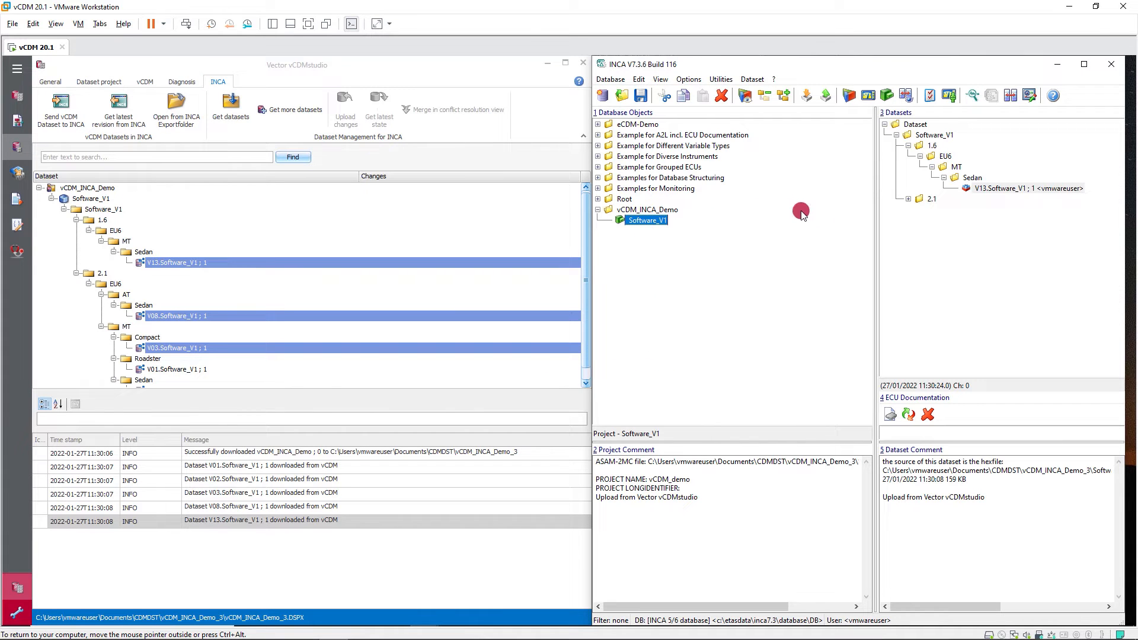
click(908, 199)
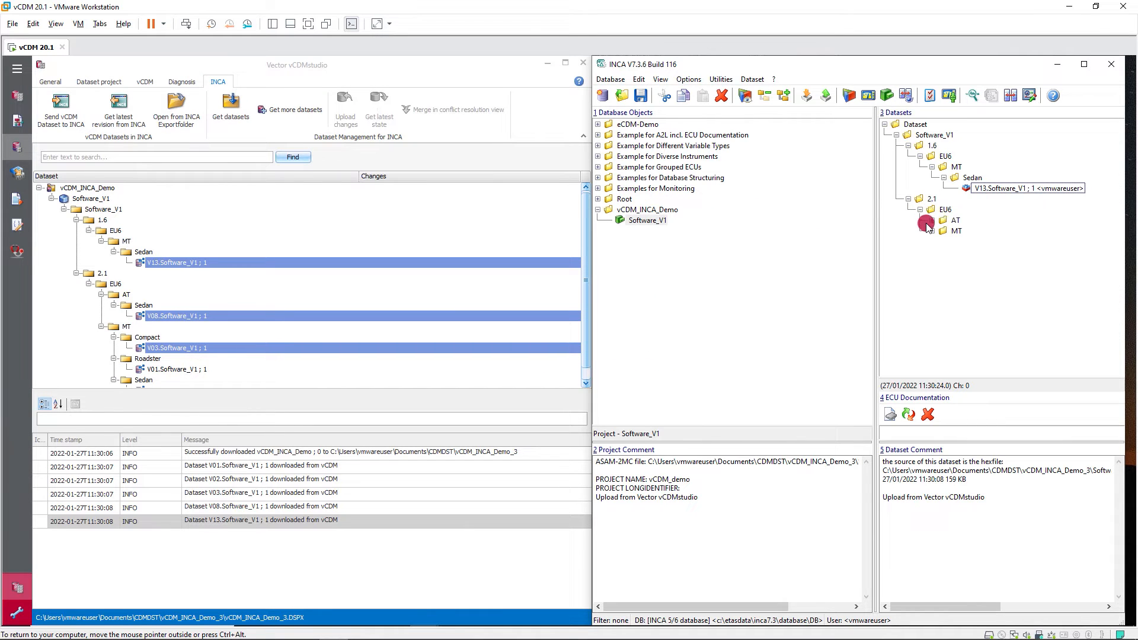
click(920, 219)
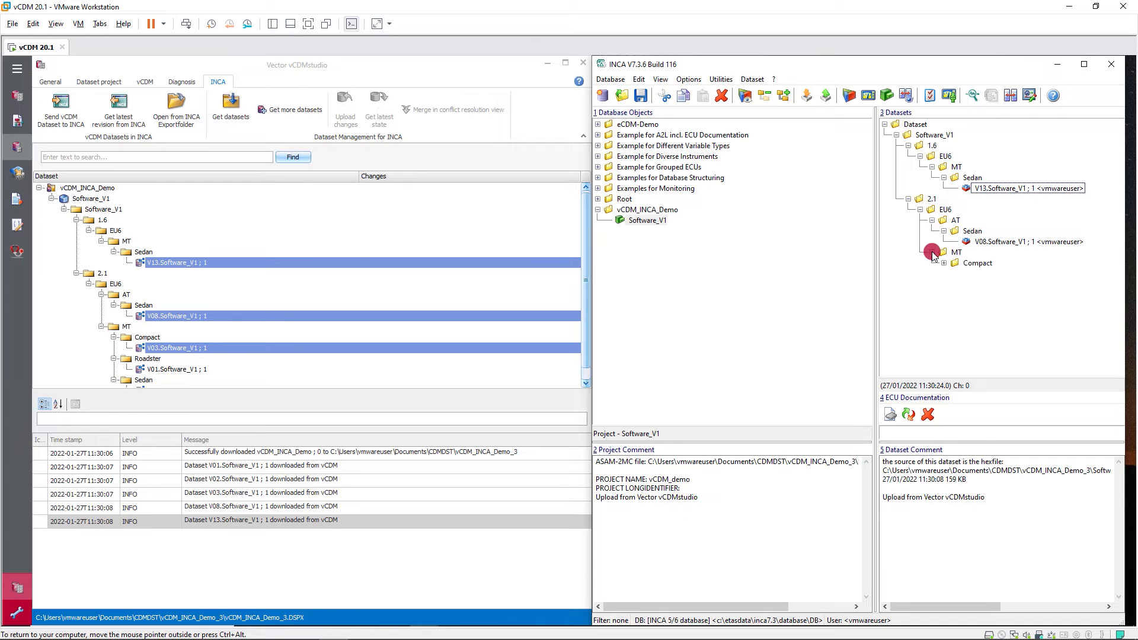
click(944, 262)
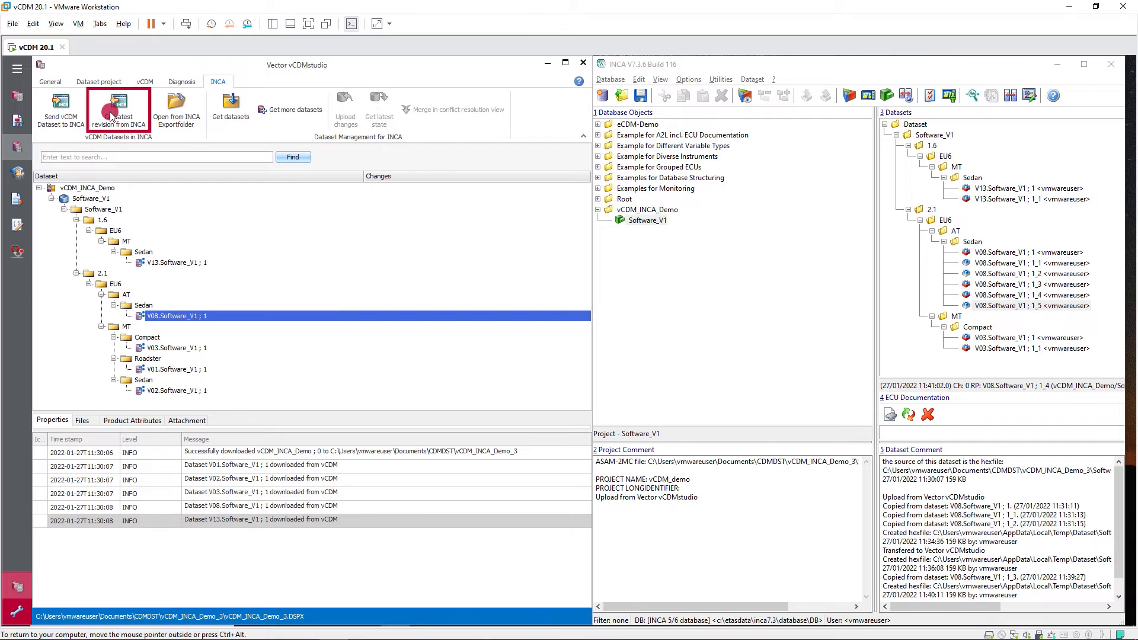
- Get the latest V08 revision from INCA
click(119, 110)
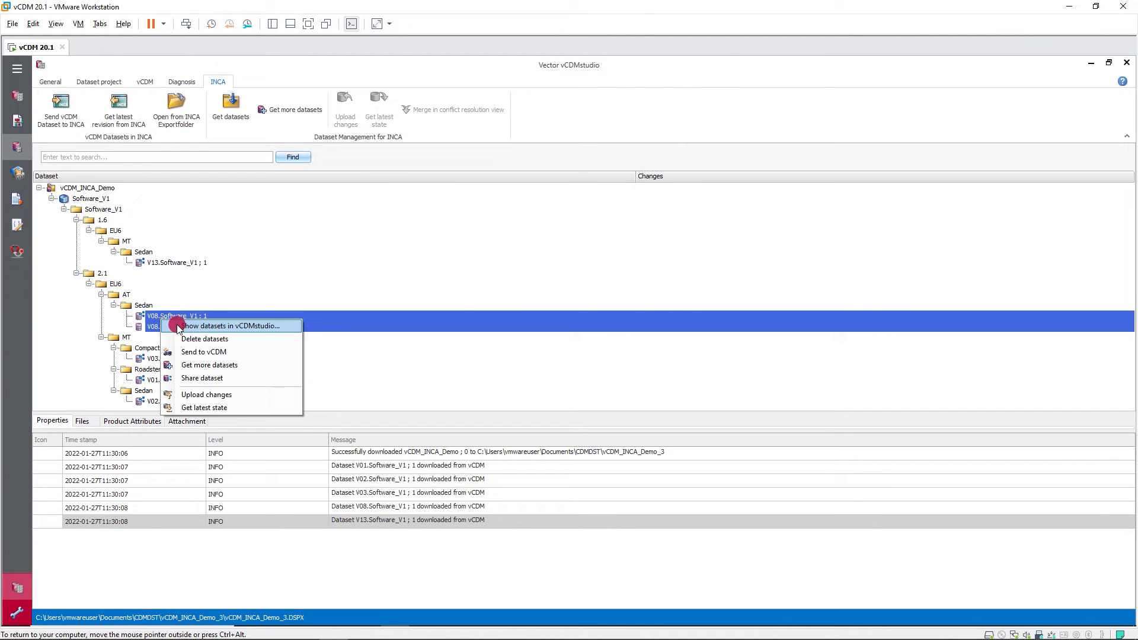
- Open both V08 datasets, filter to unequal parameters, and inspect vCDM.abs_sinp2_cosp2_table in 3D
click(234, 326)
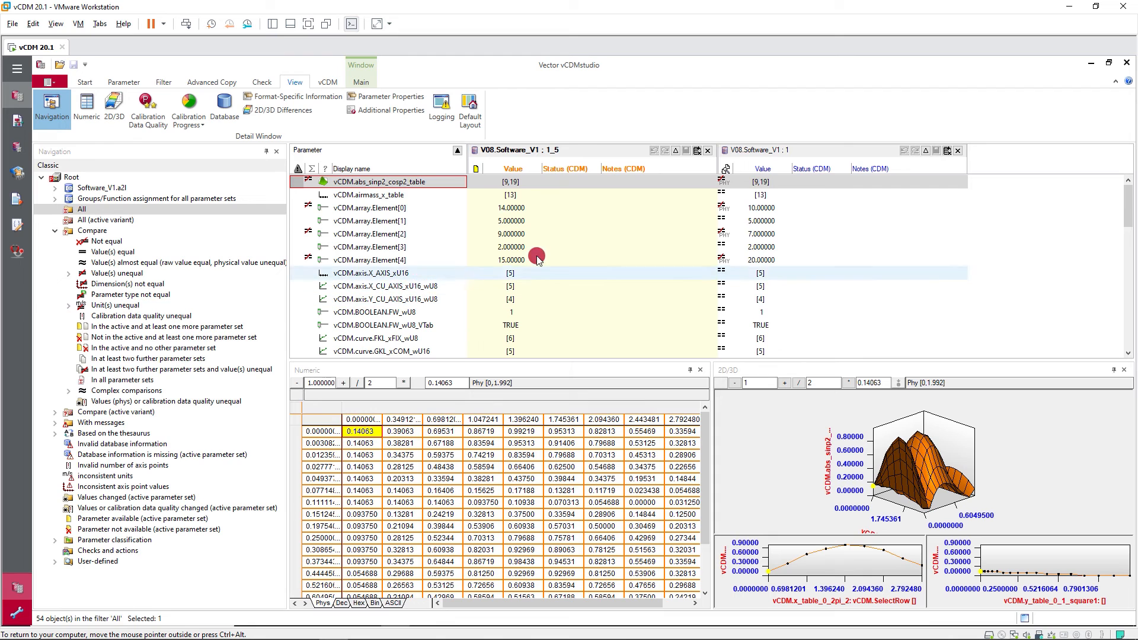
mouse_move(728, 152)
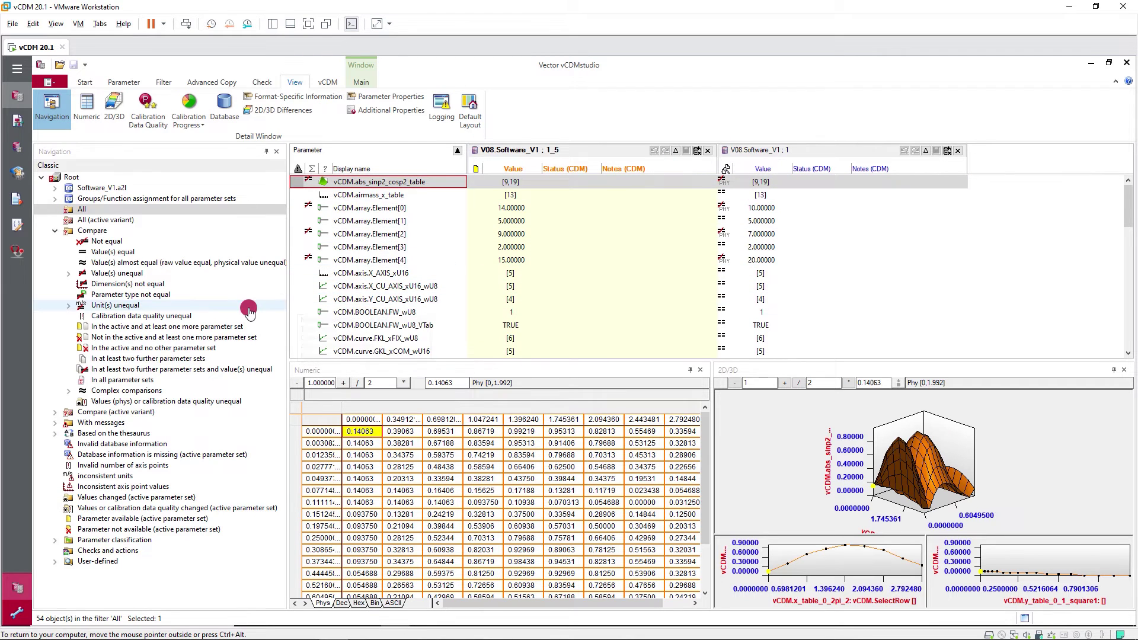
click(106, 241)
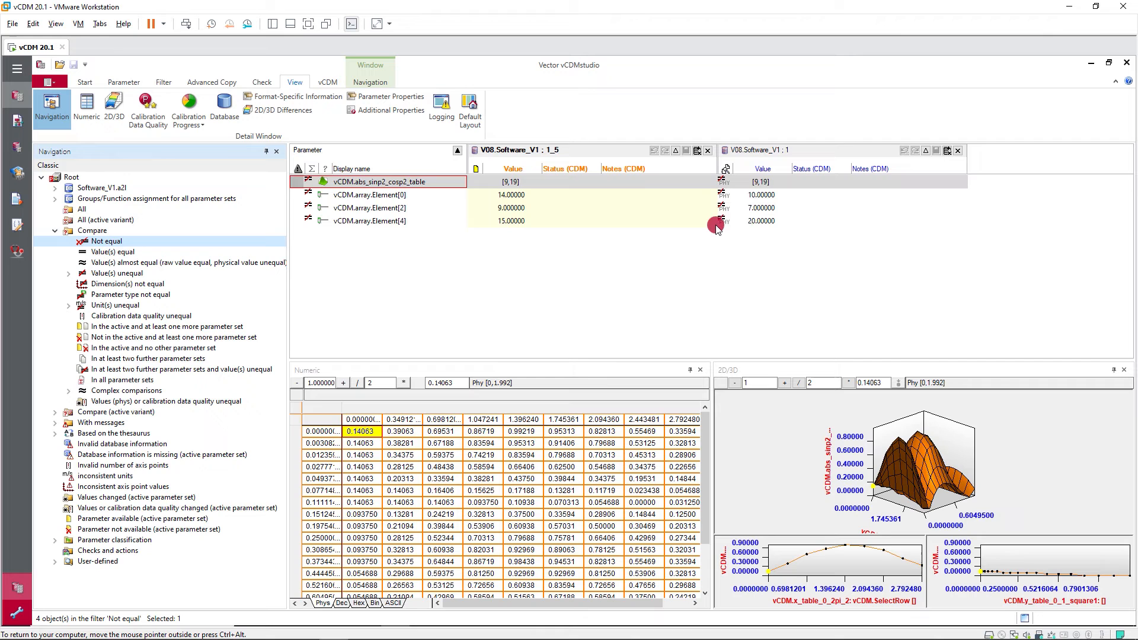
click(508, 181)
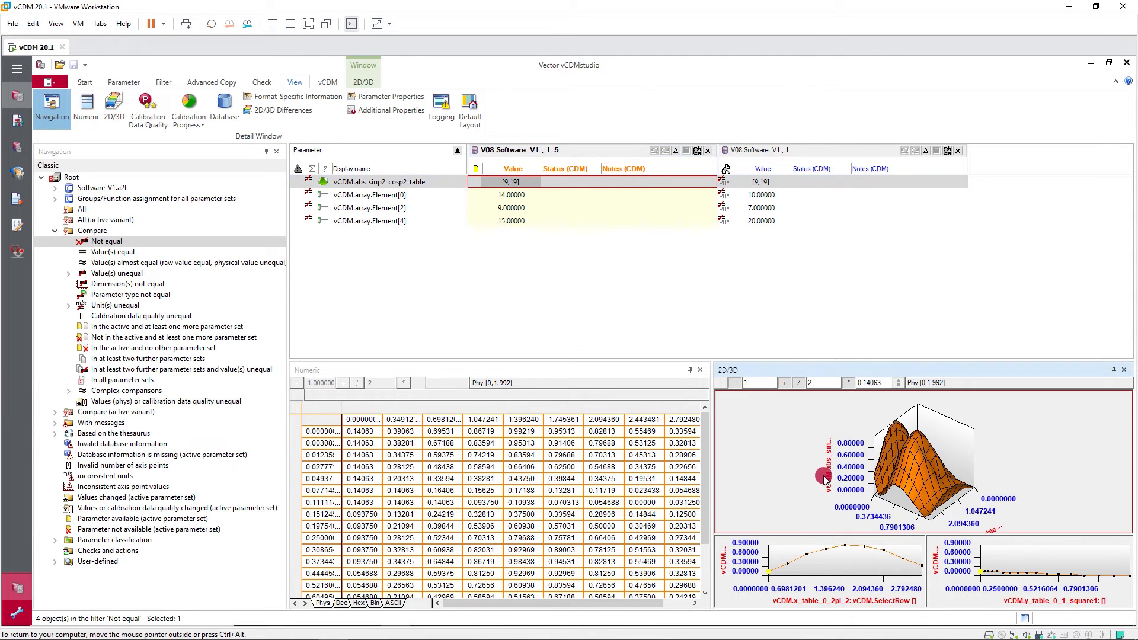
click(755, 182)
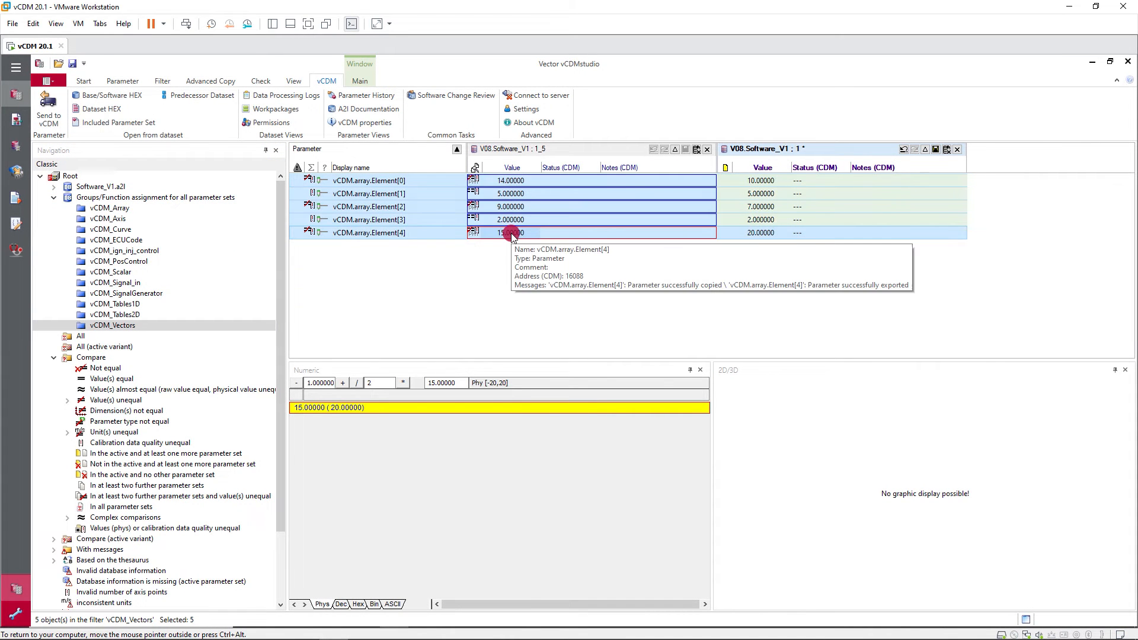
- Check the copied value of array element 4 in the original V08 dataset
click(508, 181)
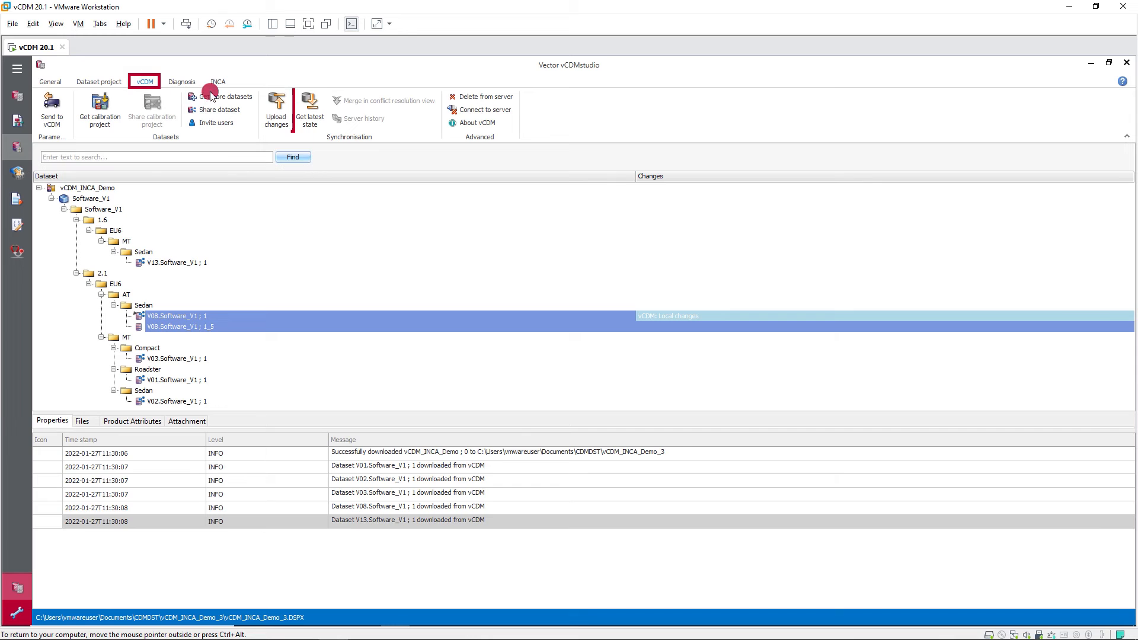
- Start uploading the V08 changes and advance the wizard with all five parameters selected
click(275, 109)
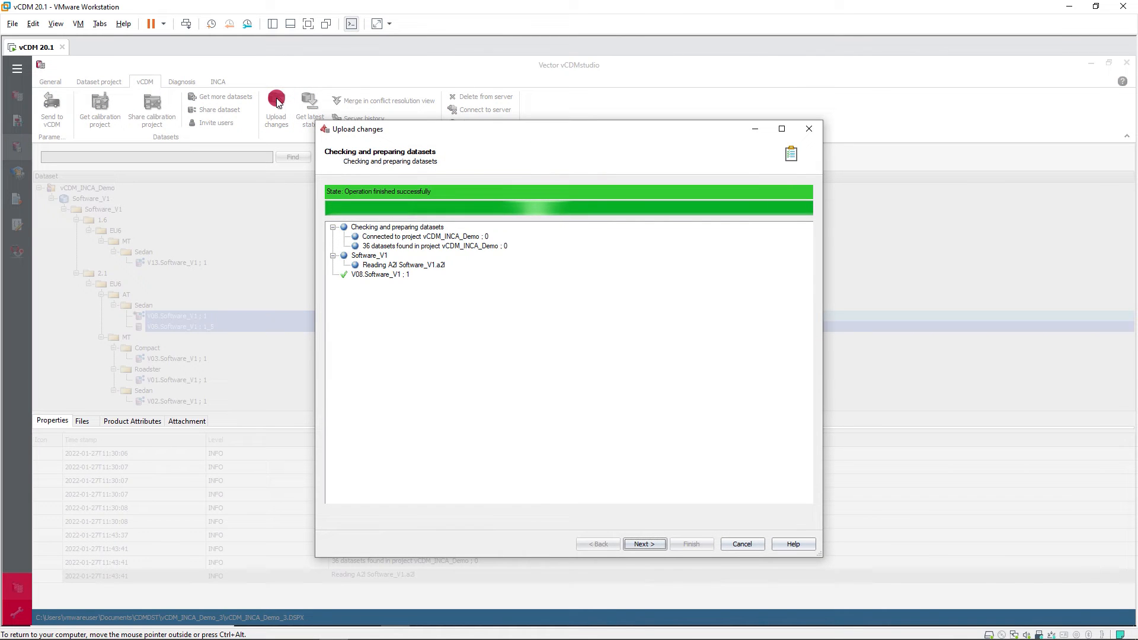
click(643, 544)
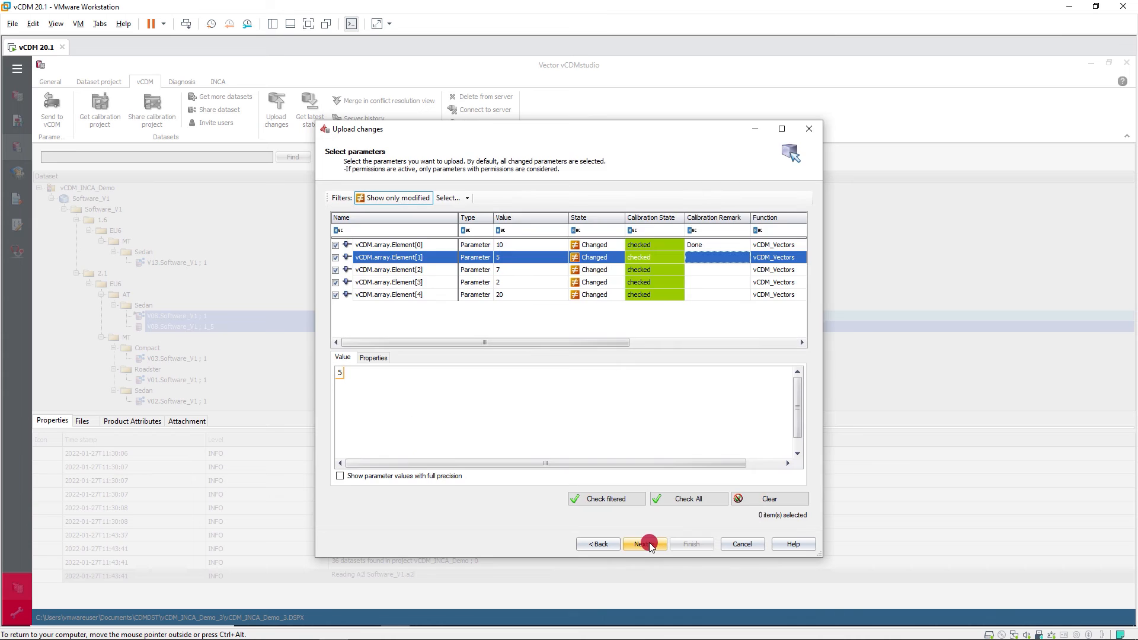
click(644, 543)
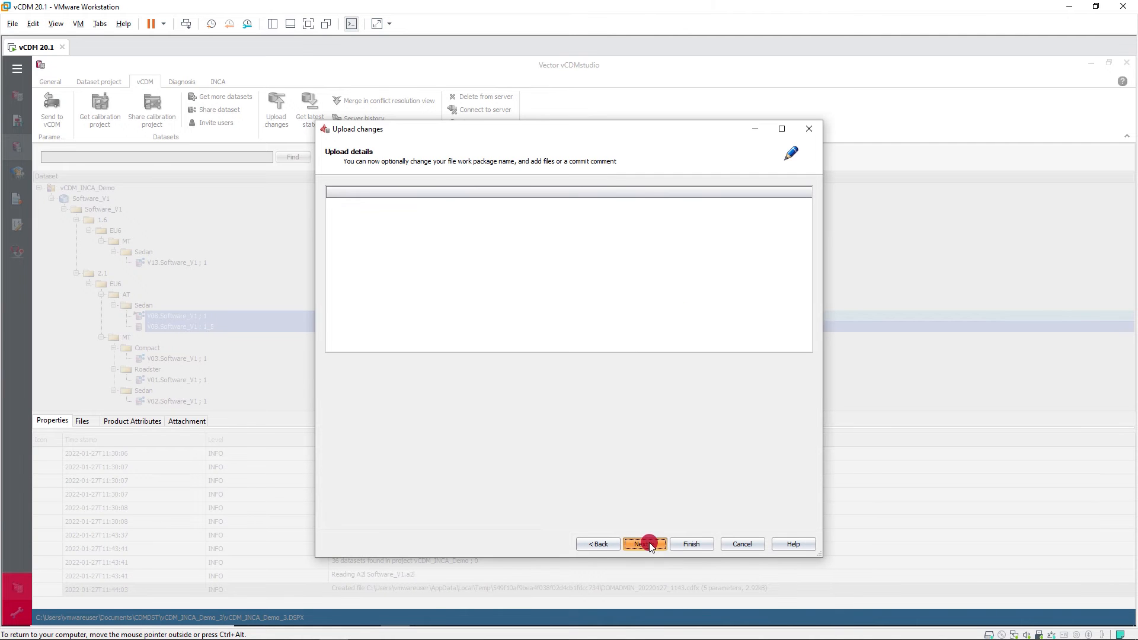